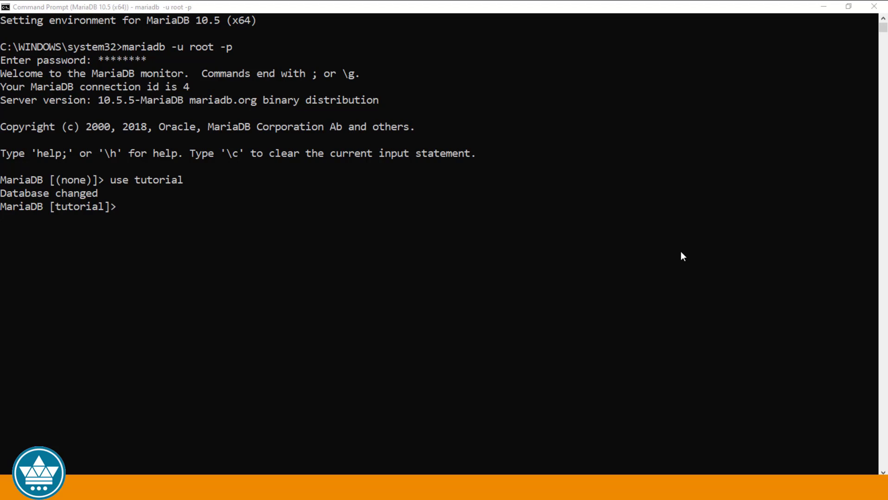
Show the column structure of the departments table with DESCRIBE.
type("descr")
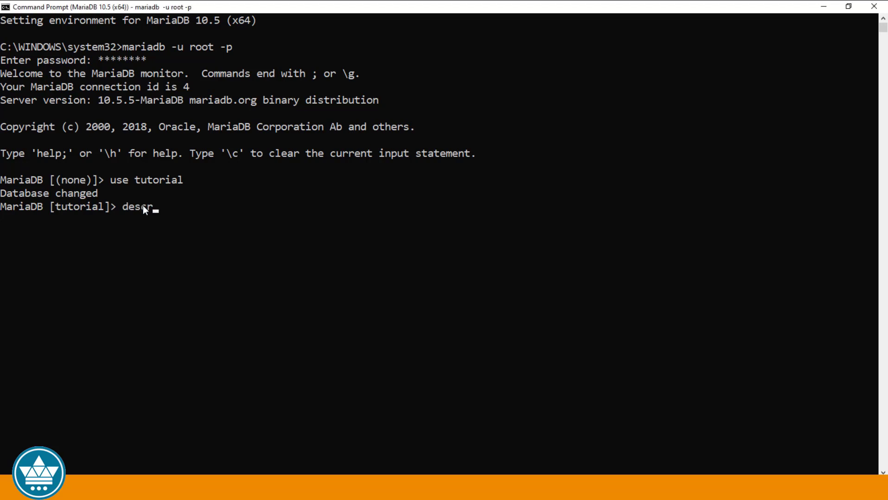
type("ribe departme")
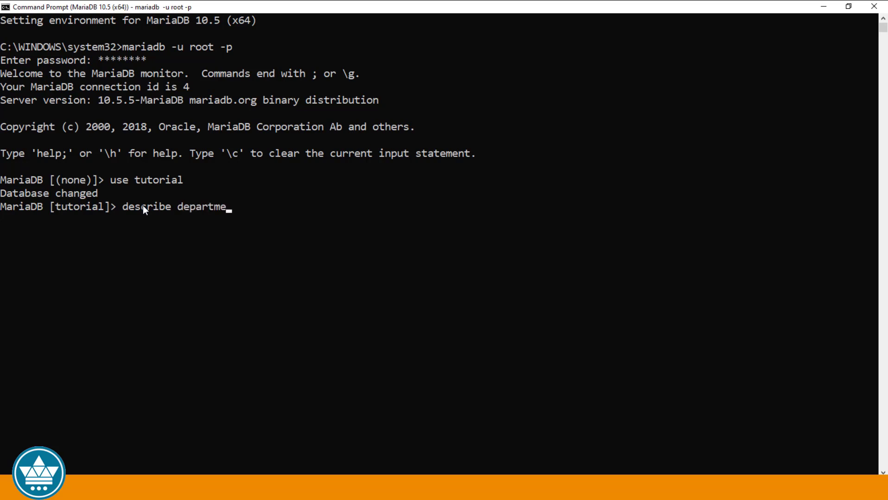
type("nts;")
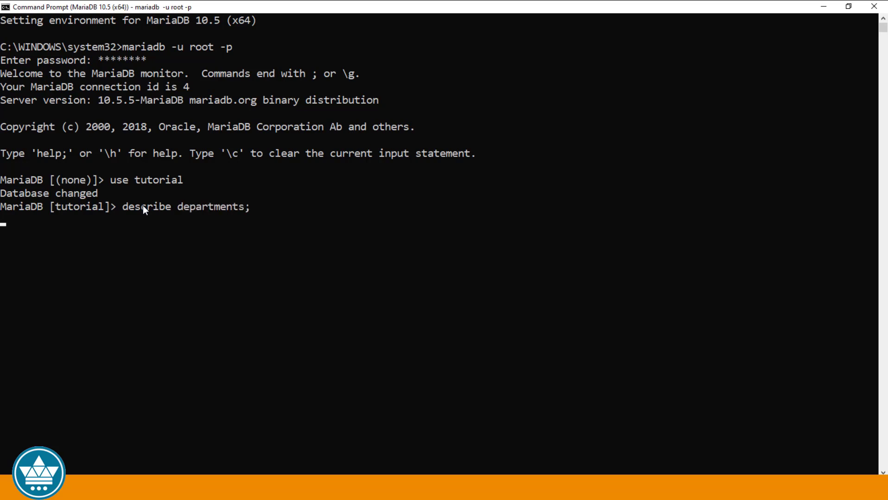
key("Enter")
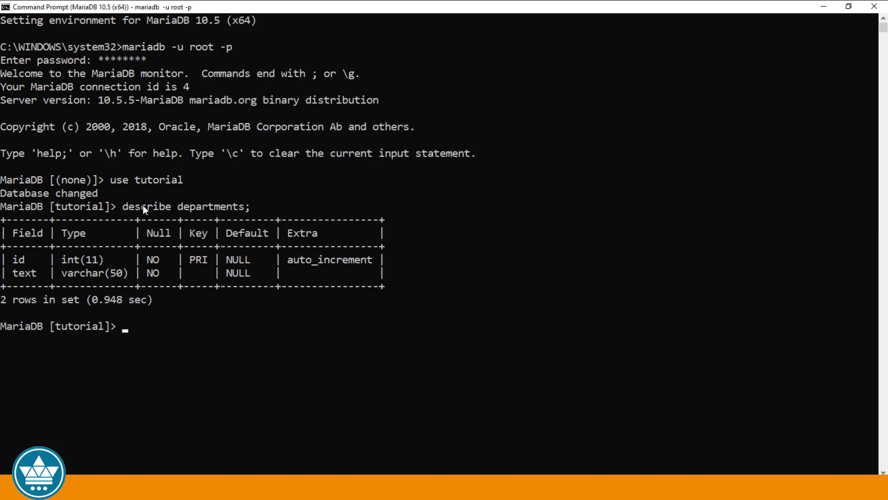
Show the column structure of the employees table, including its dept_id column.
type("describe employees")
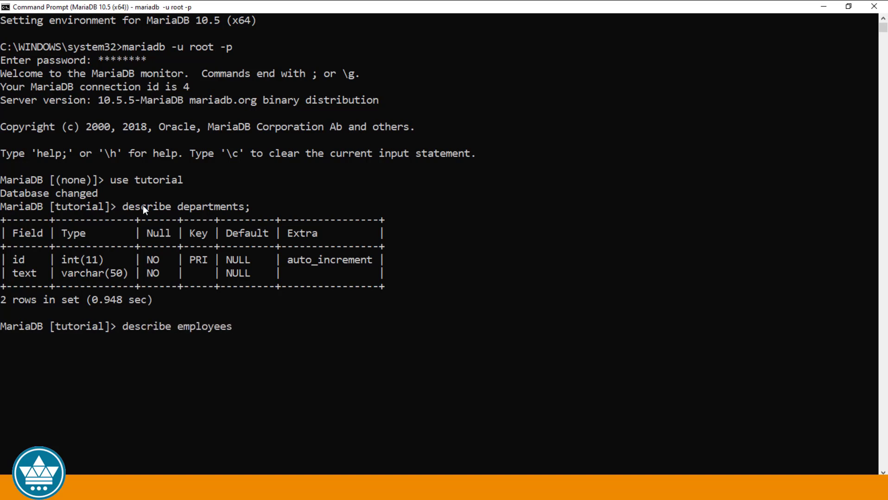
key("Enter")
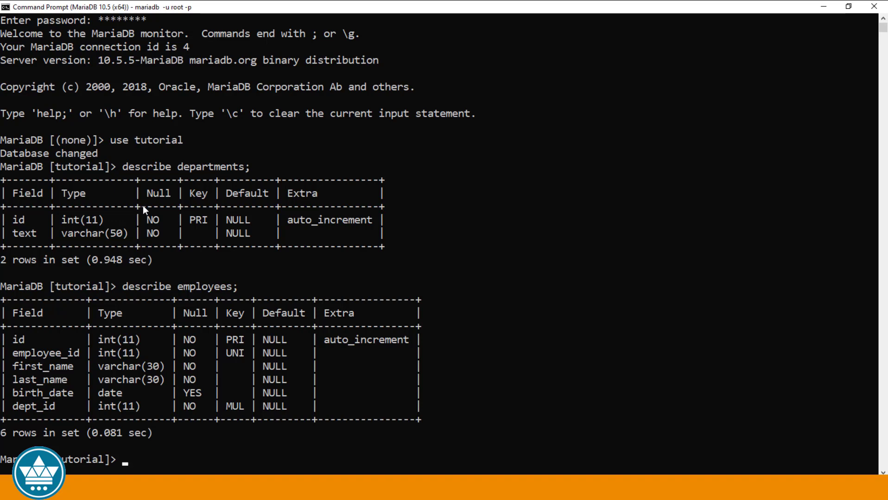
mouse_move(585, 32)
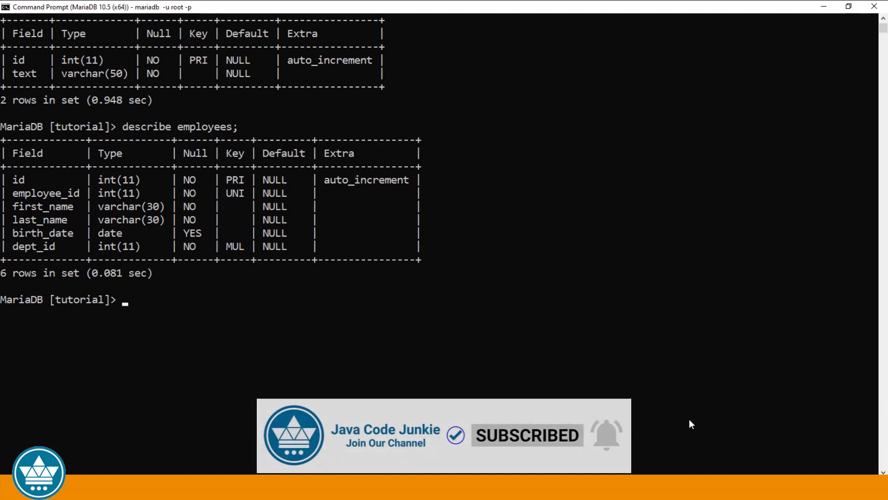
type("DELETE")
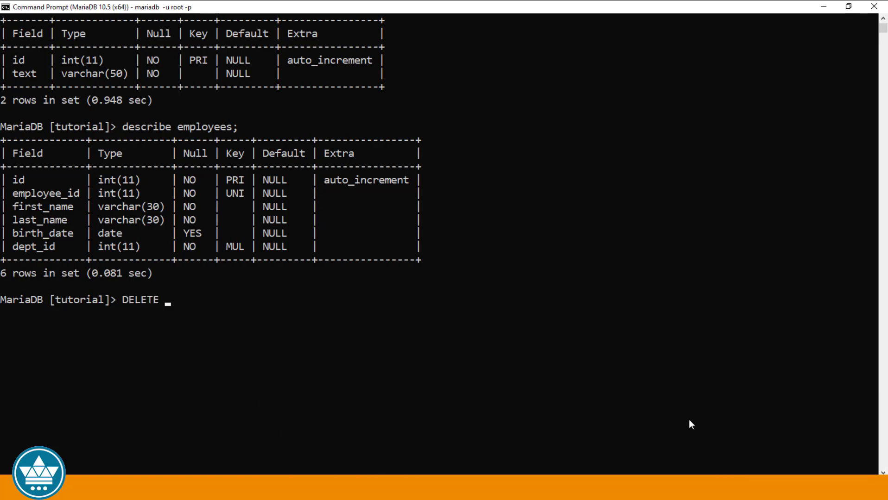
type("FROM EMPLO")
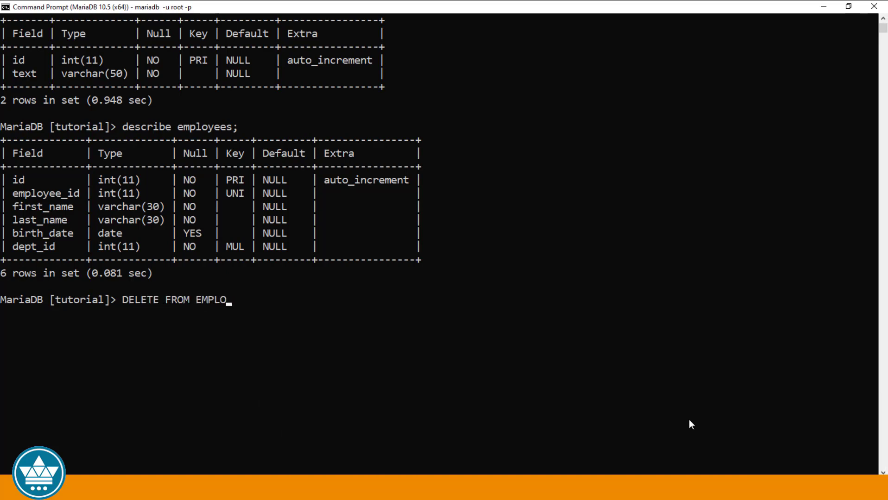
type("YEES;")
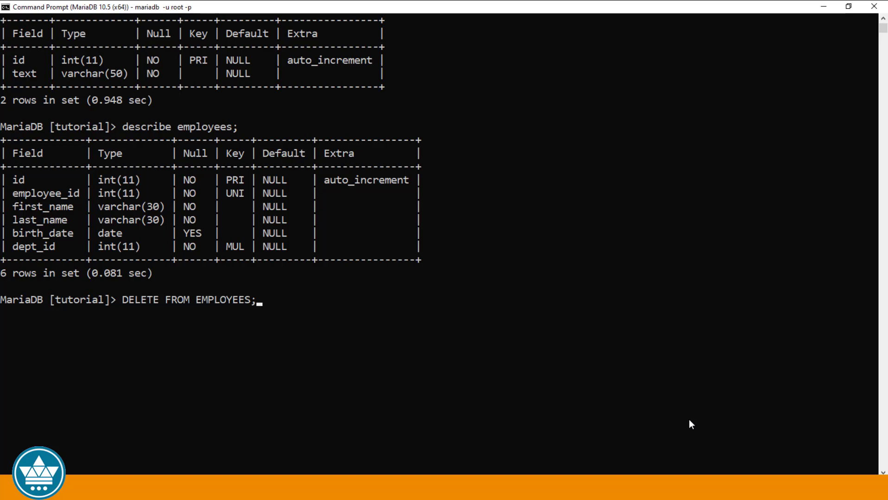
key("Backspace")
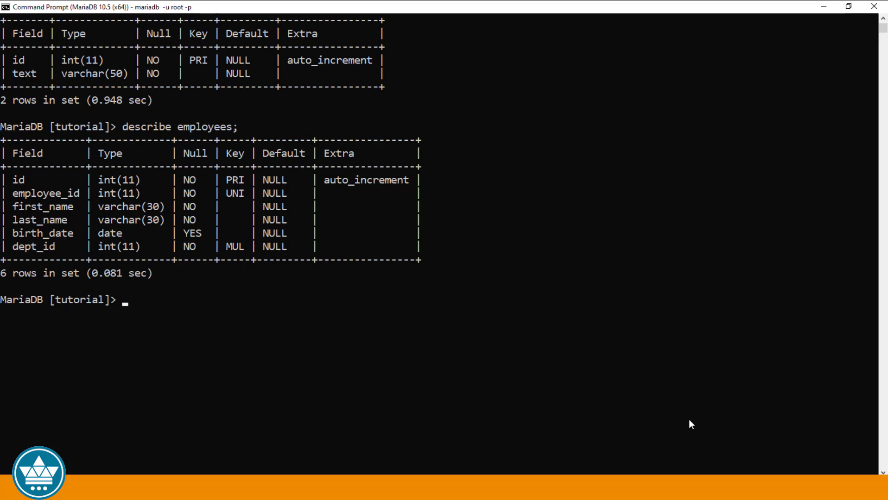
type("DE")
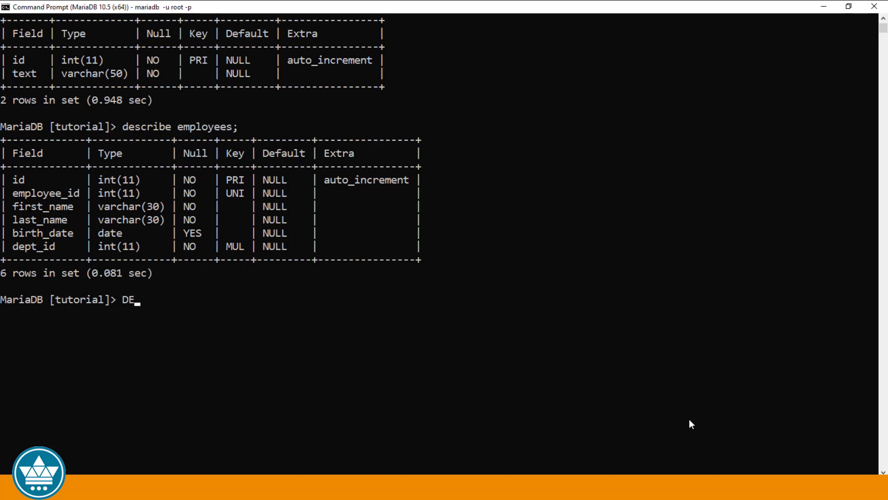
Run DELETE FROM EMPLOYEES WHERE dept_id = 1, which reports 0 rows affected.
type("LETE FROM")
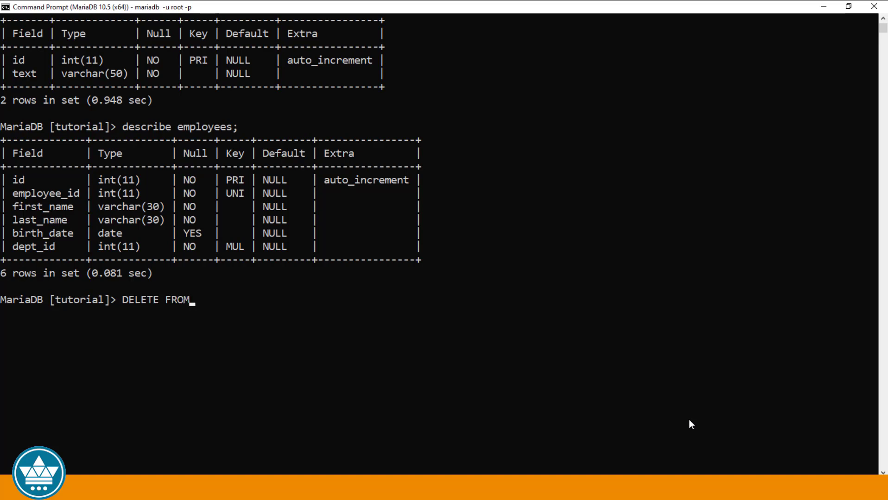
type("EMP")
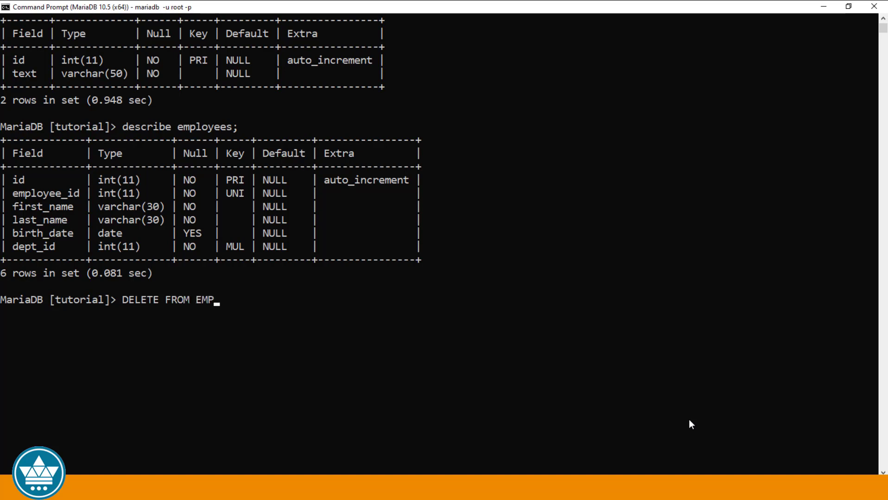
type("LOYEES")
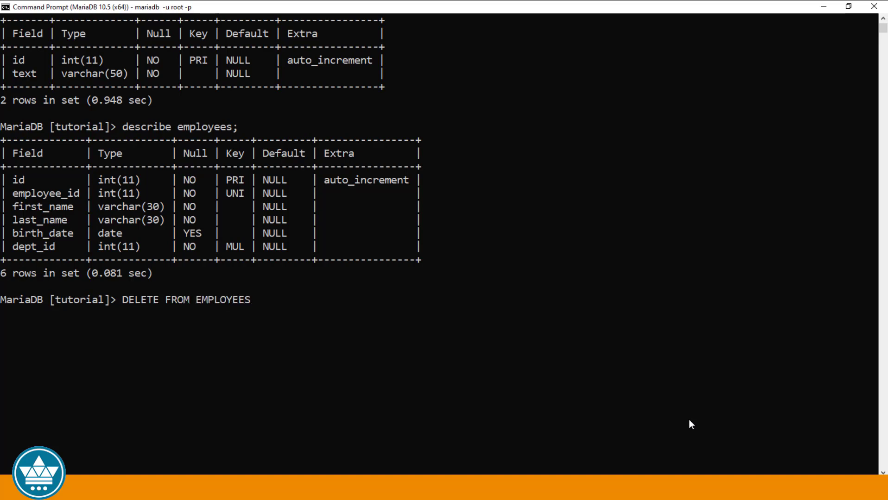
type("WHERE")
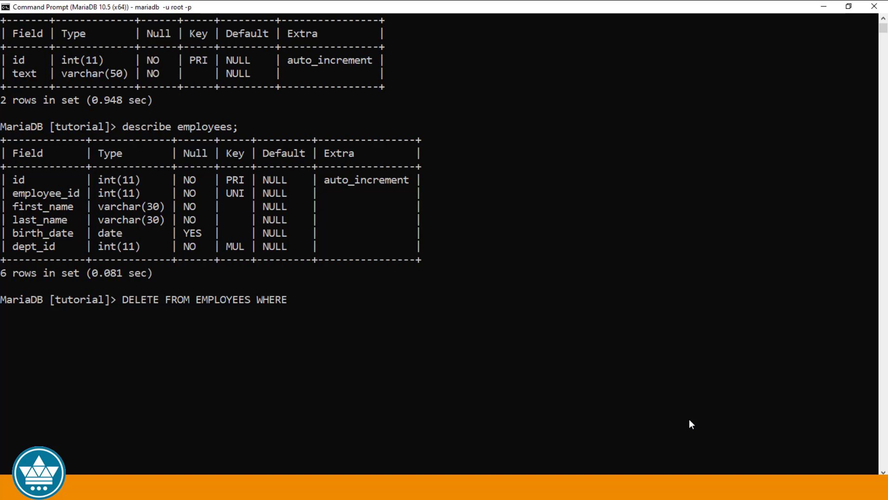
key("space")
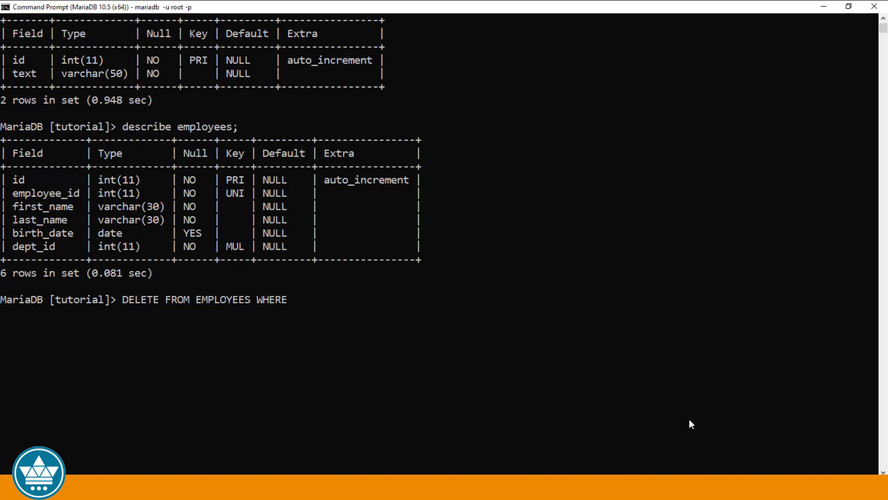
type("de")
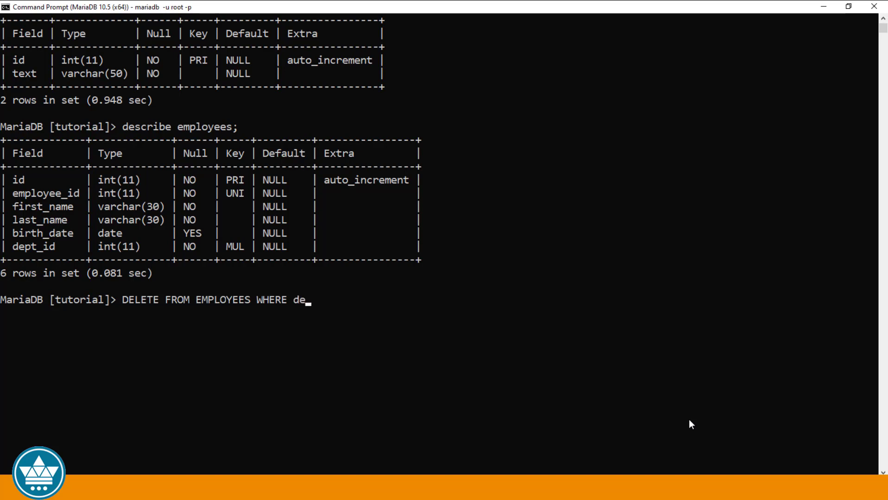
type("pt_id = 1")
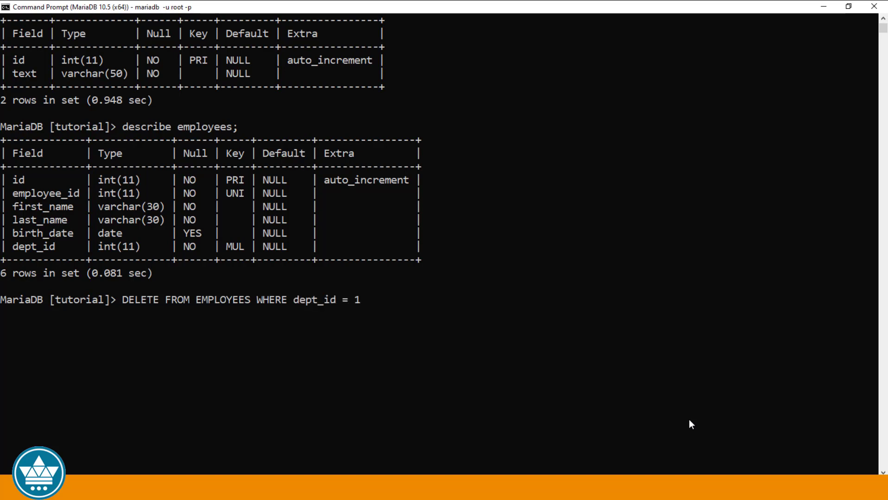
type(";")
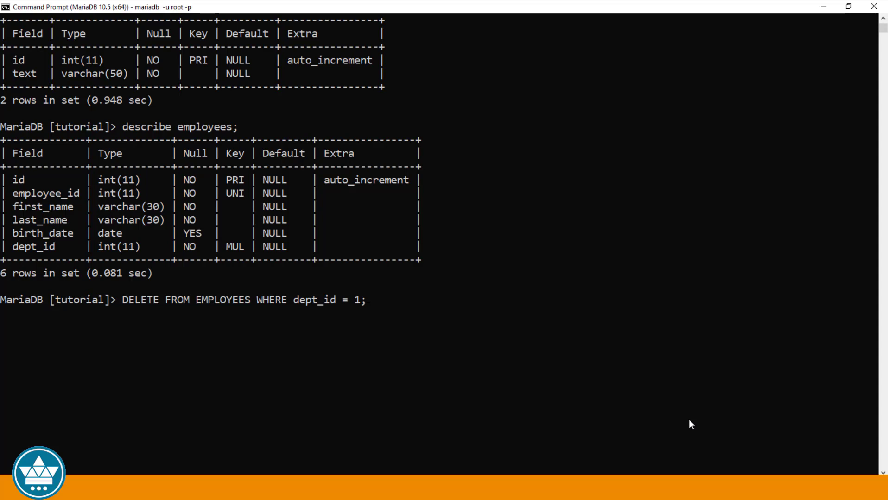
key("Enter")
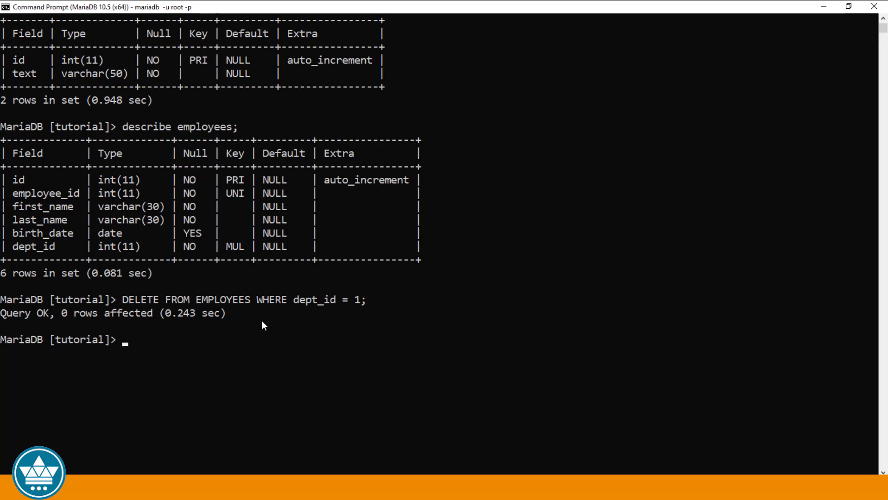
mouse_move(375, 306)
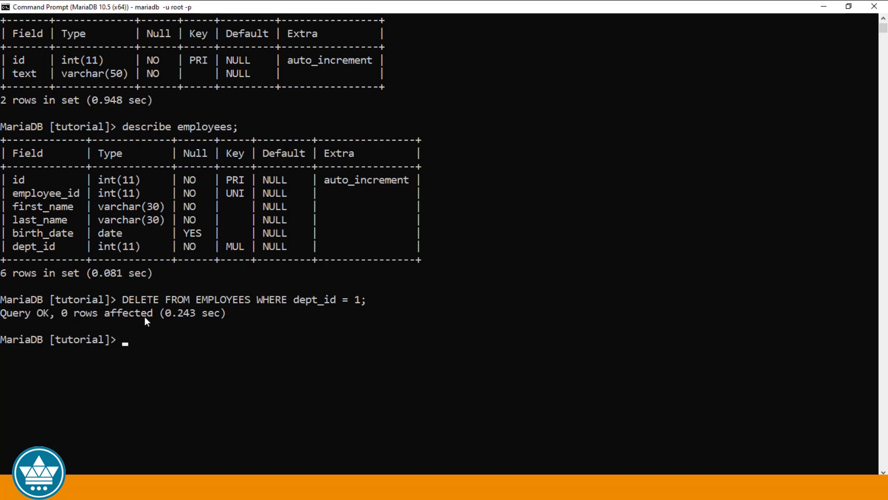
mouse_move(241, 320)
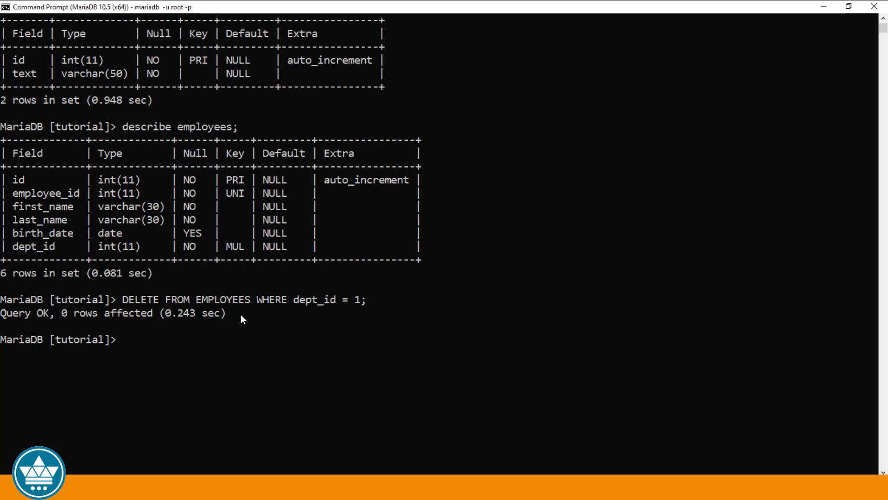
mouse_move(290, 285)
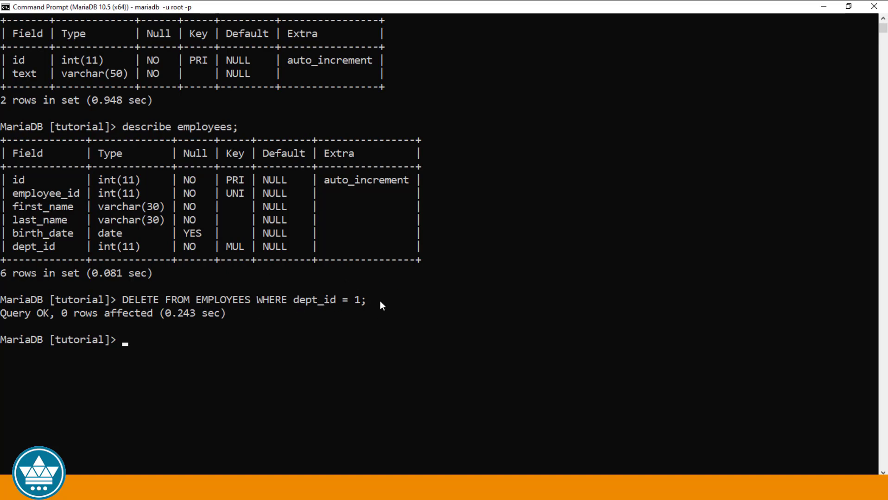
mouse_move(422, 295)
type("SELEC")
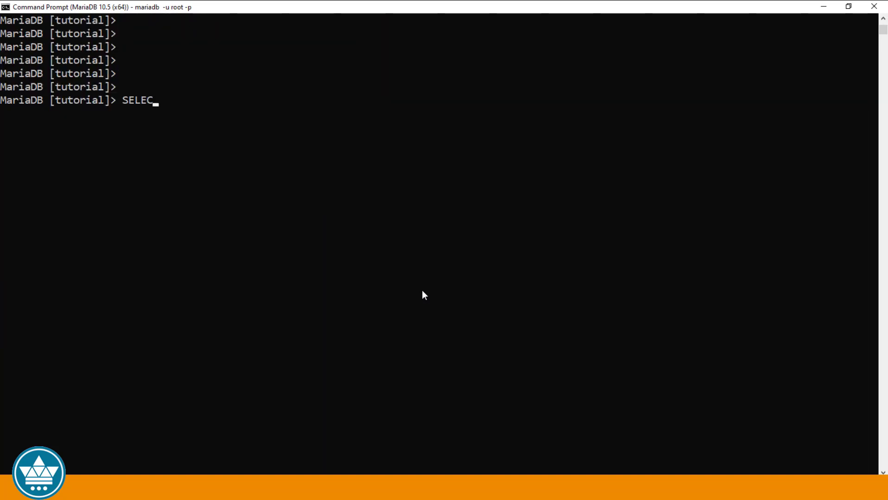
Run SELECT * FROM EMPLOYEES and review all 42 employee rows.
type("T *")
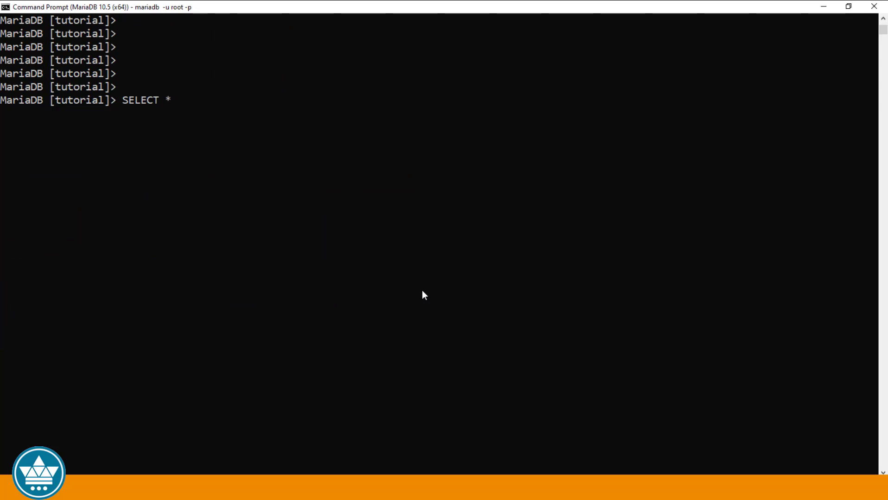
type("FROM EM")
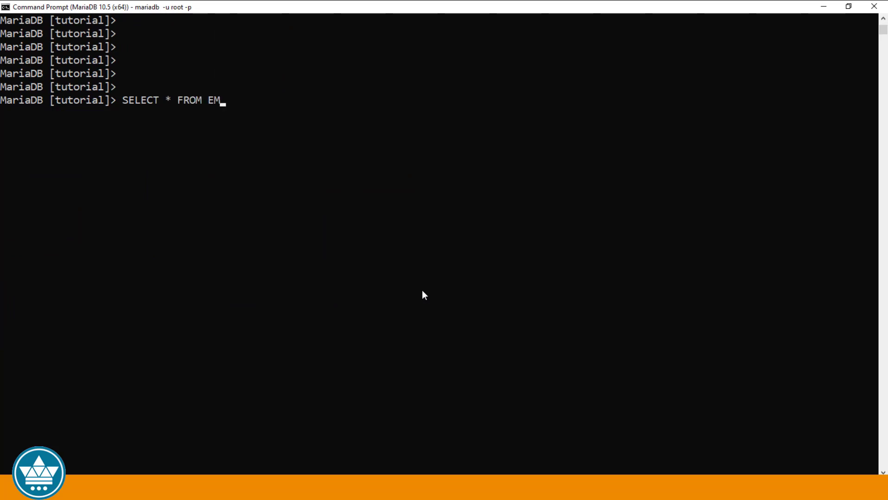
type("PLOYEES")
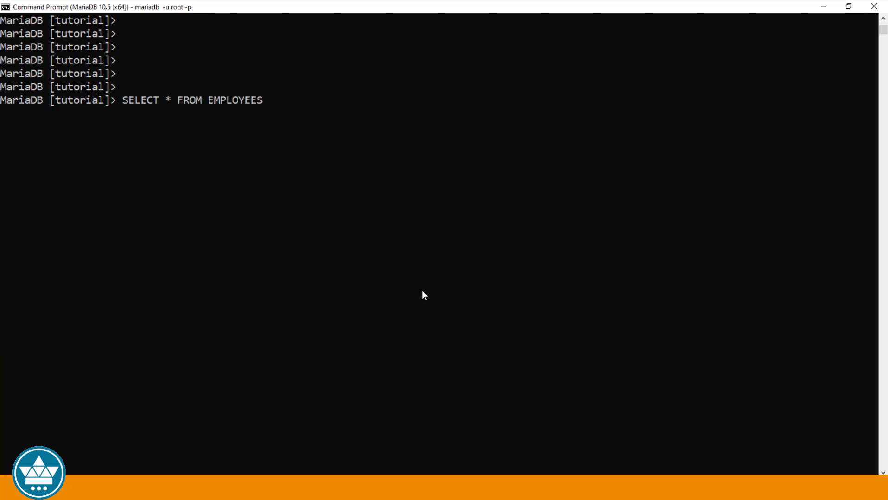
type(";")
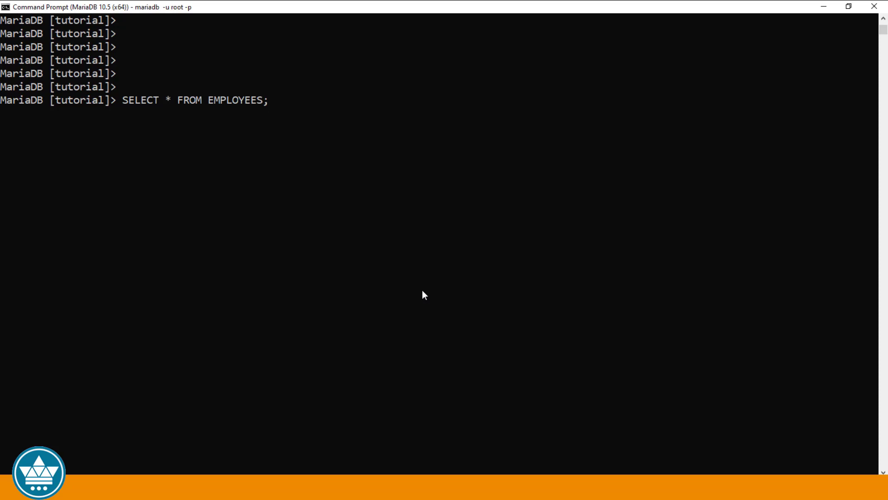
key("Enter")
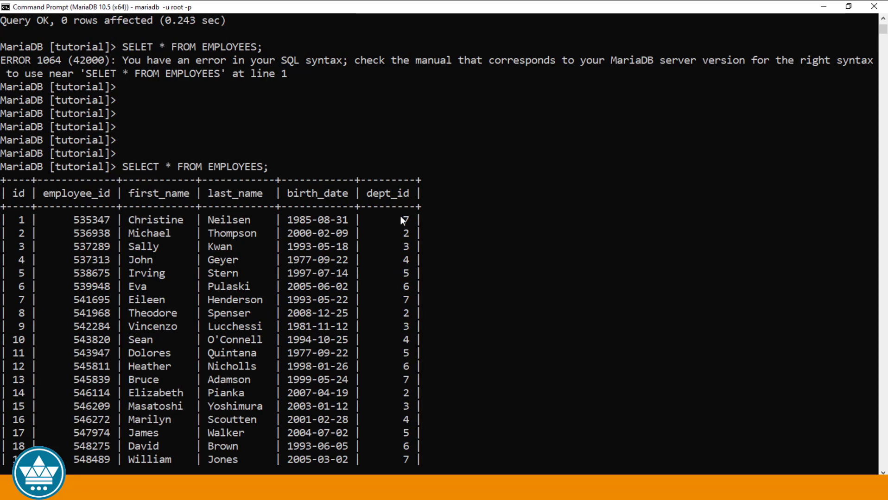
mouse_move(395, 225)
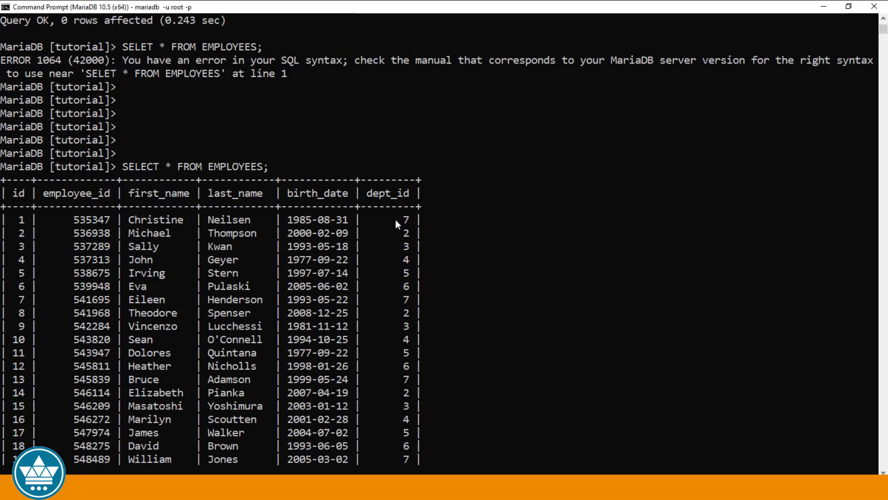
mouse_move(400, 229)
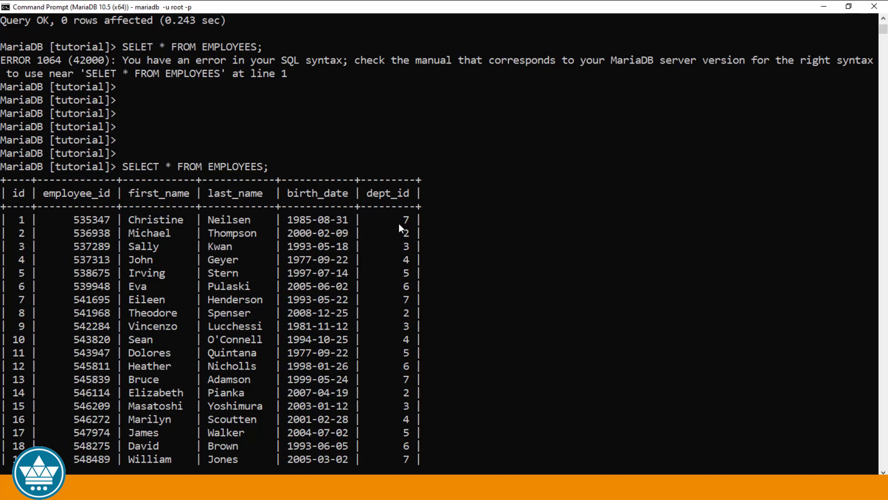
scroll("down", 3)
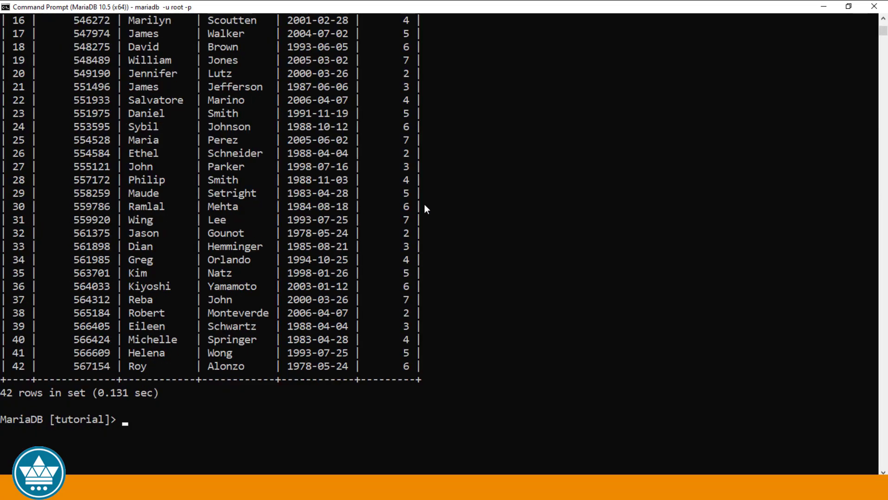
scroll("down", 3)
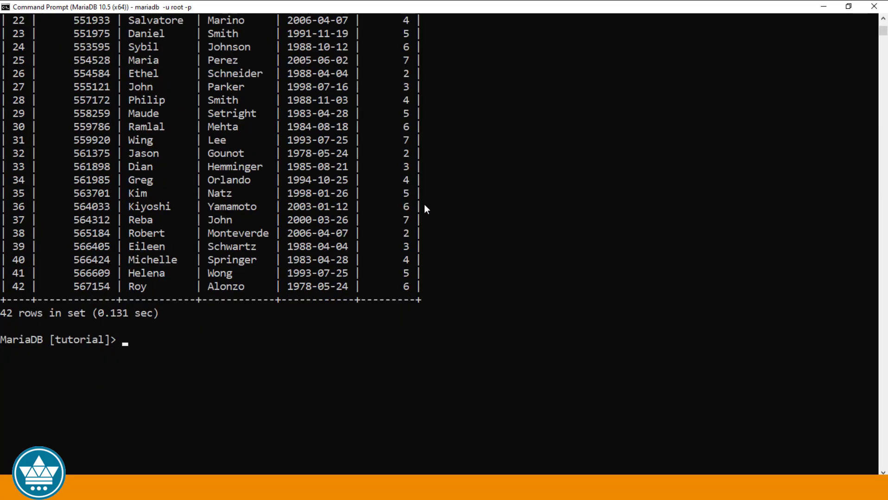
Write DELETE FROM DEPARTMENTS WHERE id = 7; at the prompt without running it.
type("D")
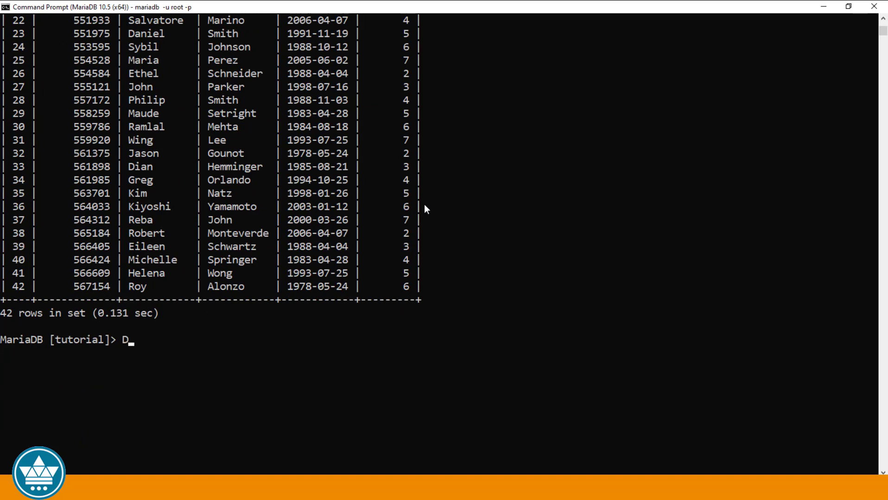
type("ELETE FROM")
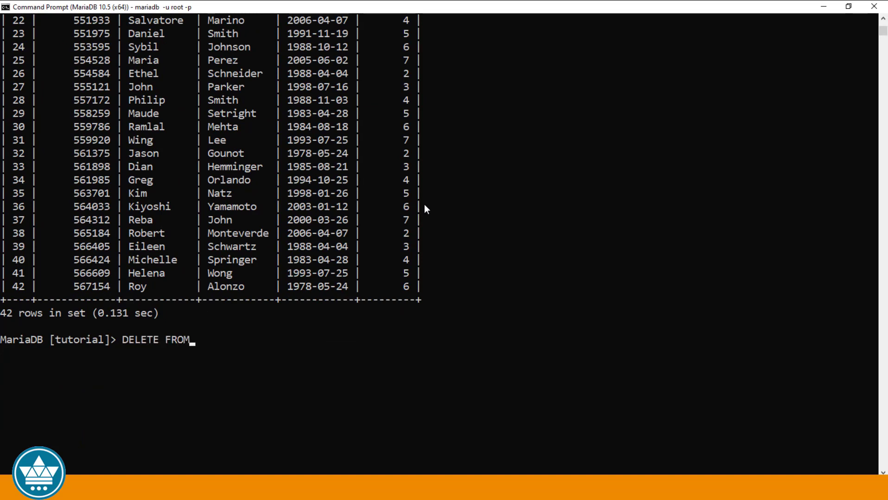
type("DEPAR")
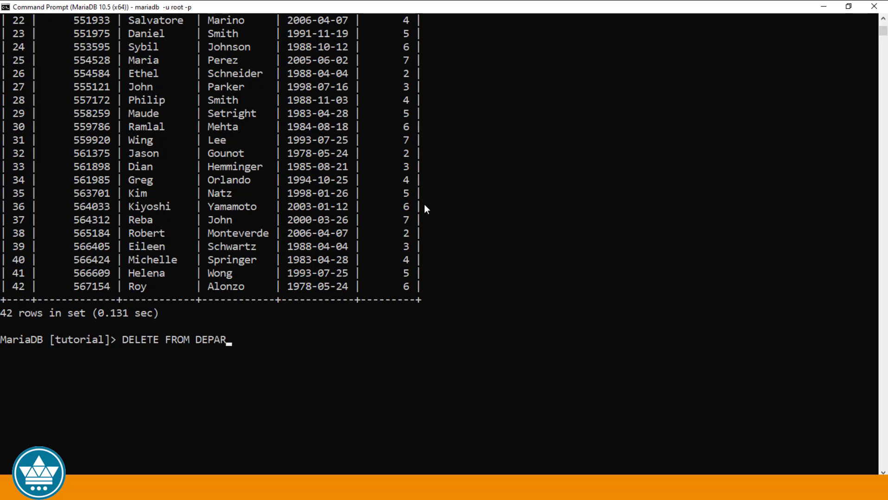
type("TMENT")
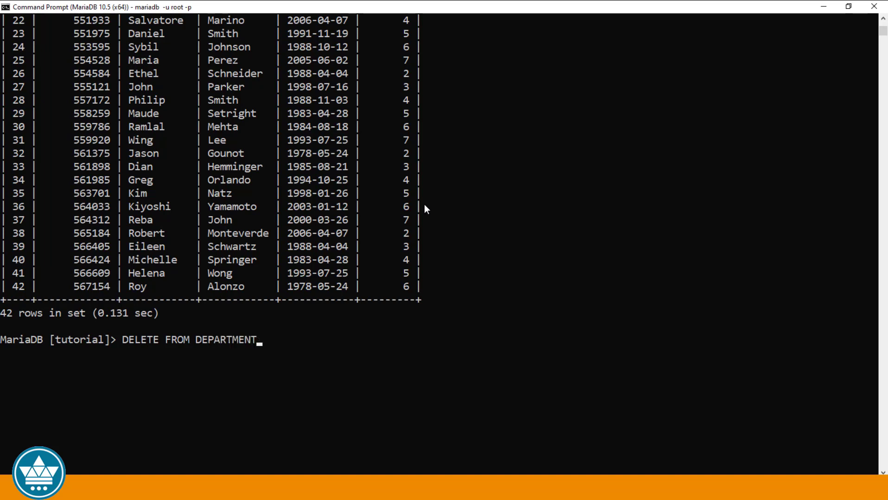
type("S W")
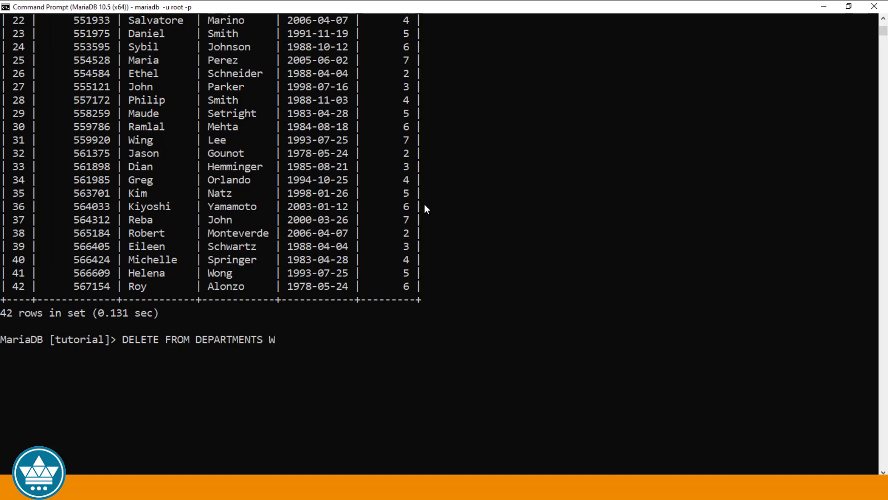
type("HERE id =")
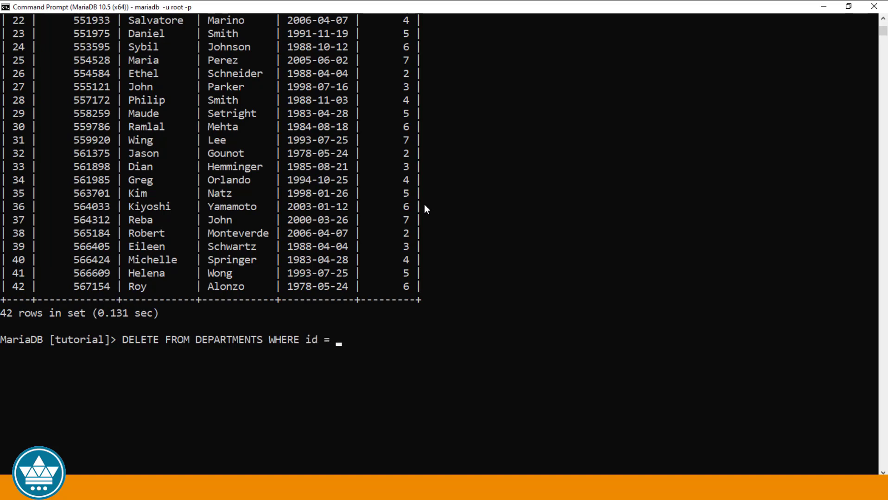
type("7;")
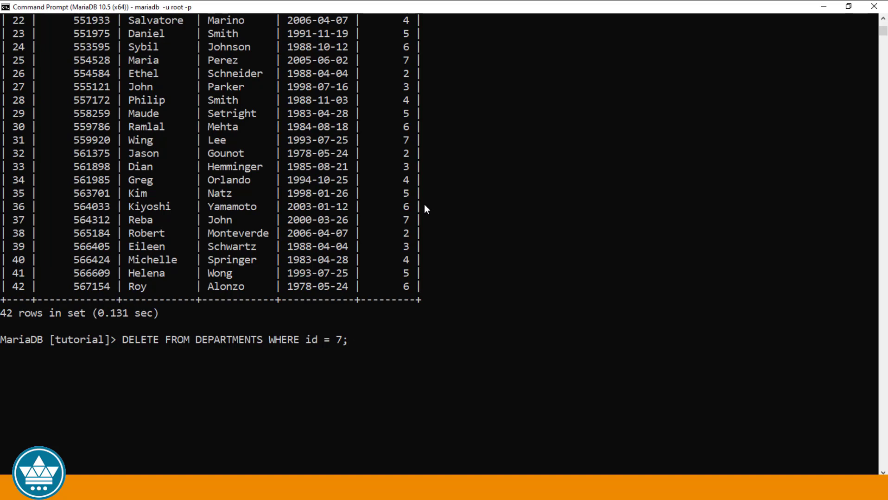
Run the department 7 delete, which fails with foreign key error 1451, and begin a new DELETE.
key("Enter")
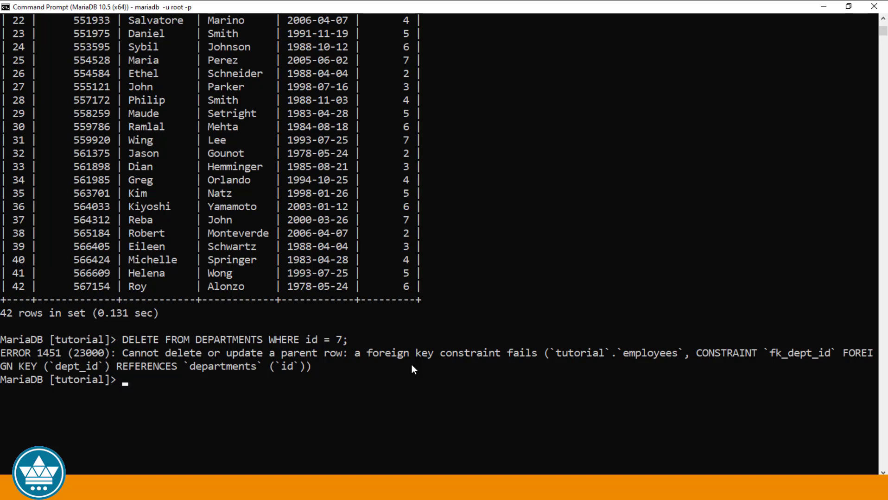
type("DELETE")
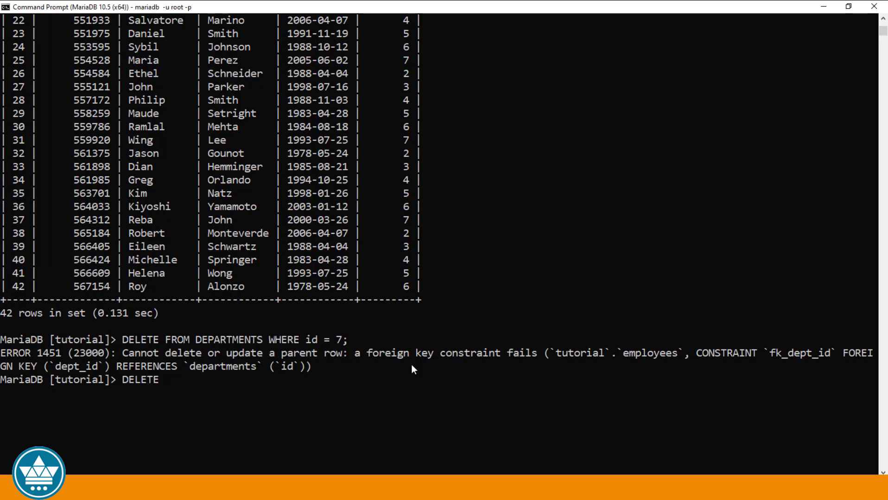
Run DELETE FROM DEPARTMENTS WHERE id = 1, removing the department with 1 row affected.
type("FROM DEP")
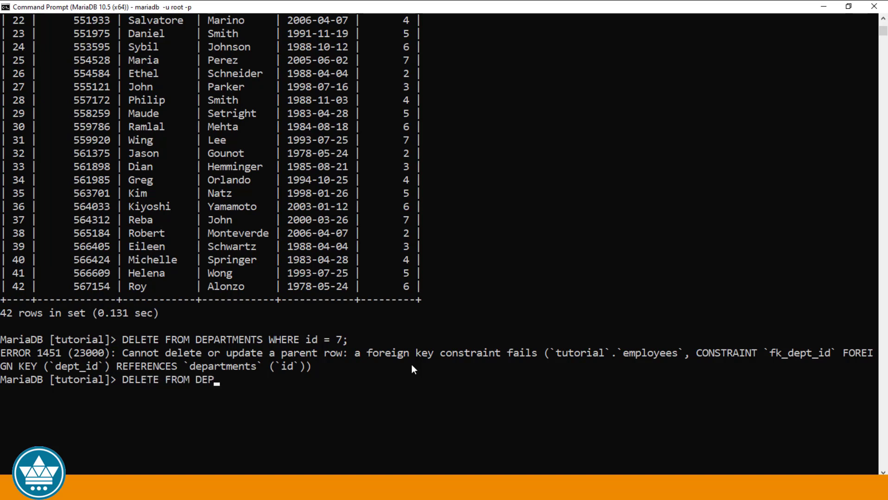
type("ARTMENT")
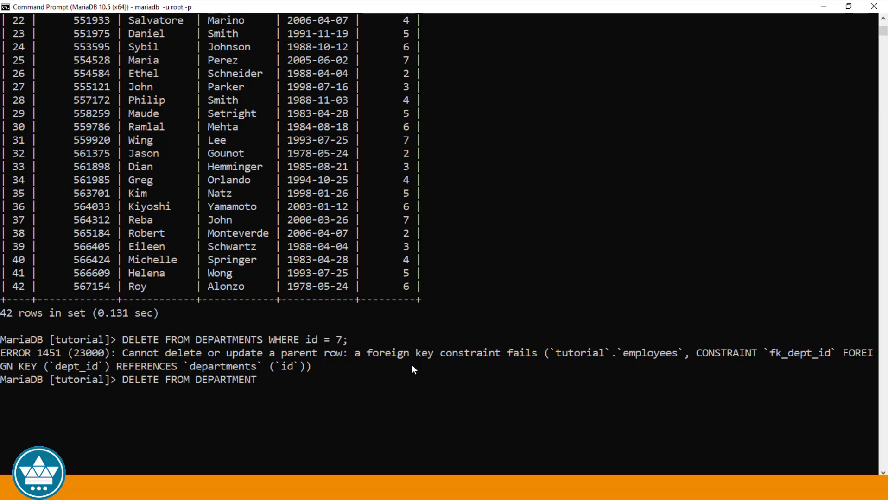
type("S WHERE")
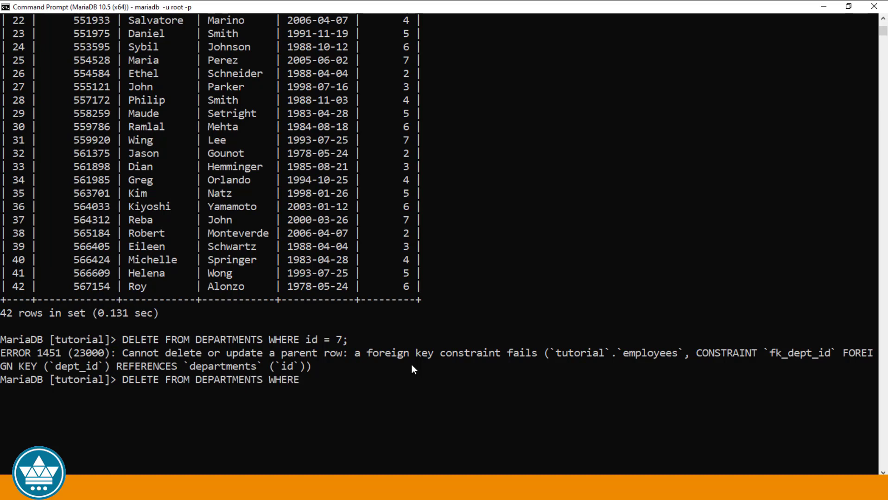
type("id =")
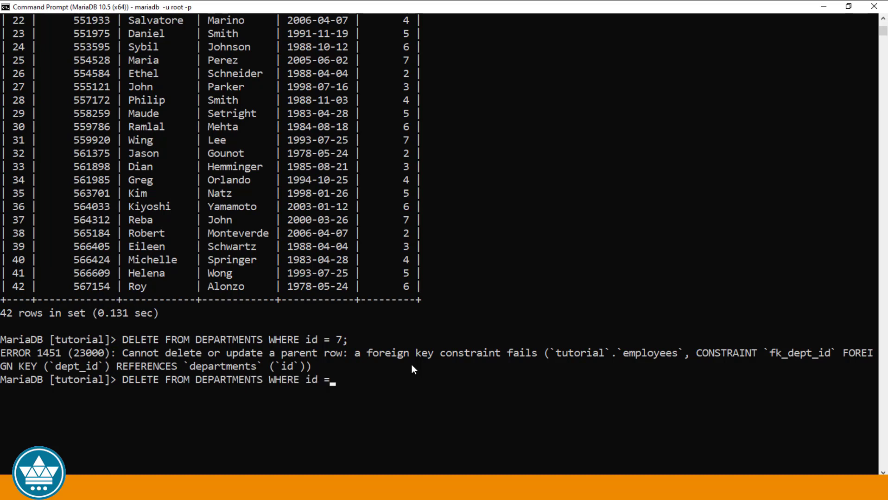
type("1;")
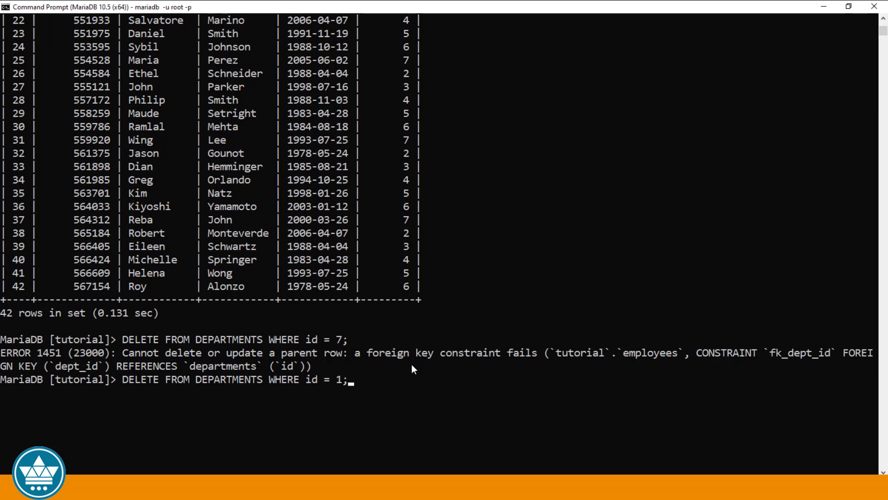
key("Enter")
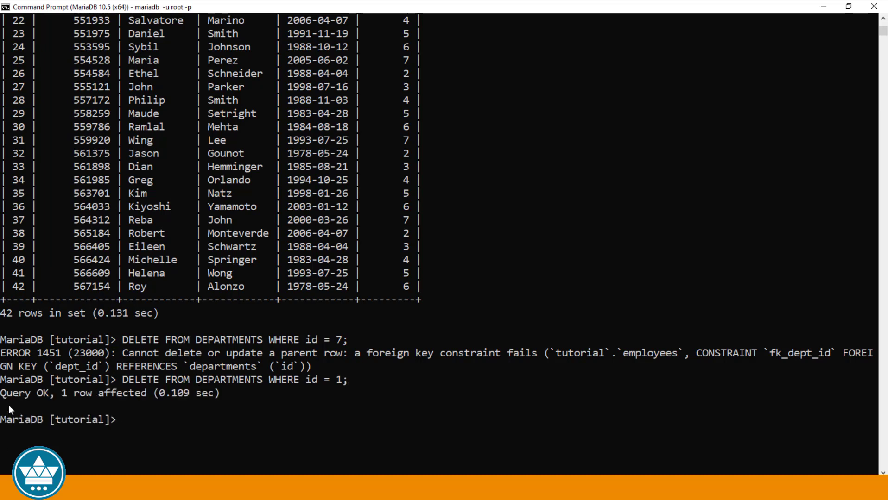
mouse_move(68, 407)
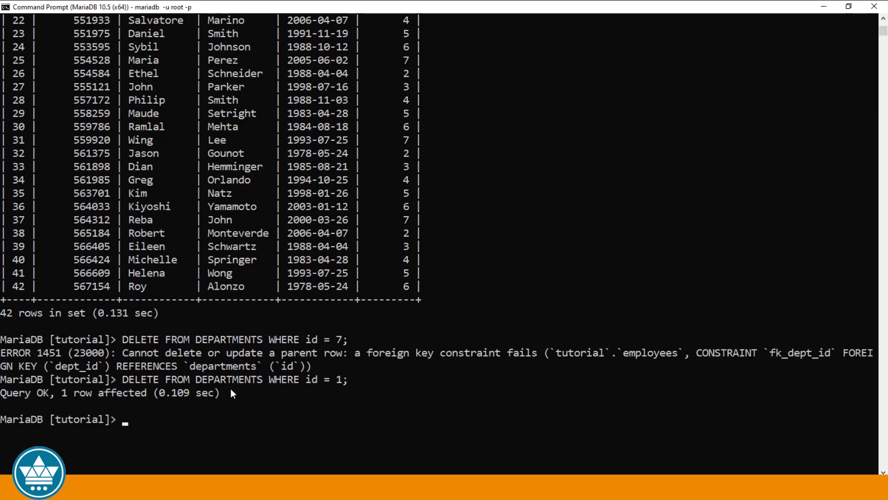
Run SELECT * FROM DEPARTMENTS to list the six remaining departments, Payroll to Finance.
type("SELECT *")
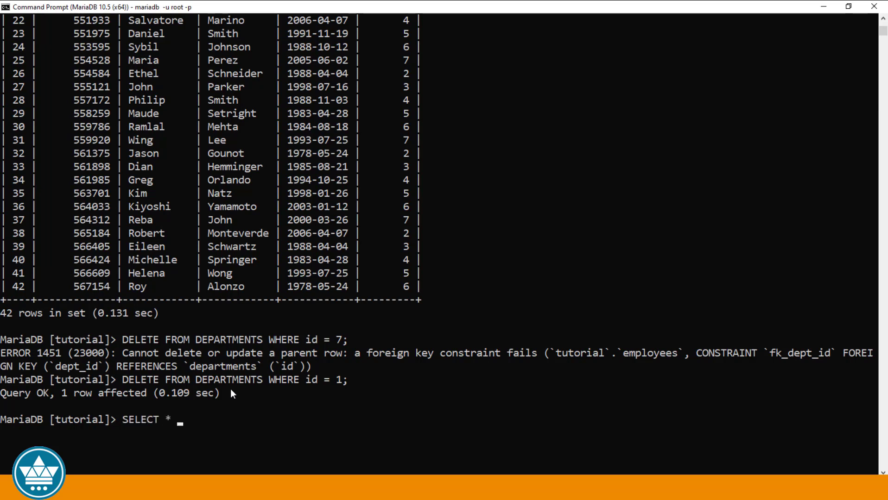
type("FROM DEPAR")
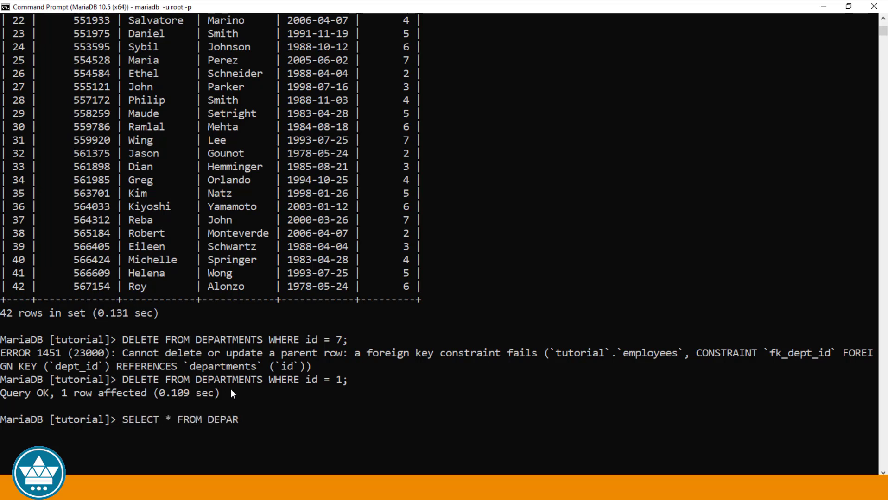
type("TMENTS;")
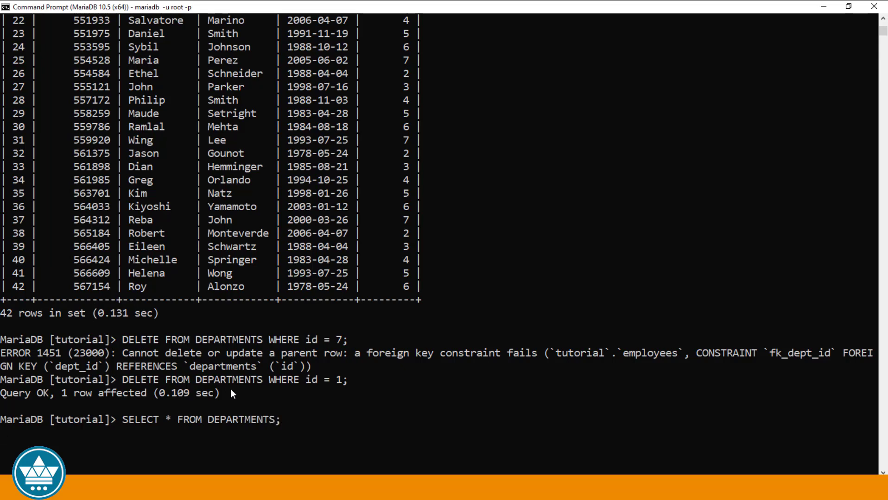
key("Return")
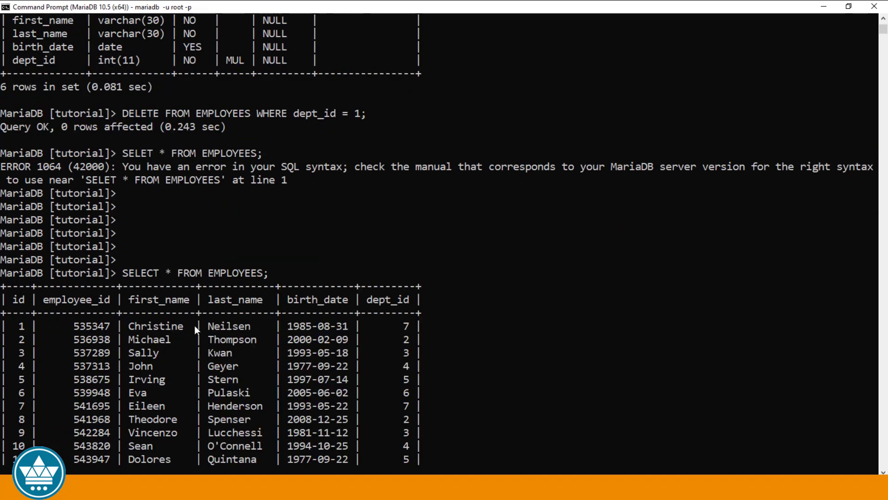
mouse_move(639, 205)
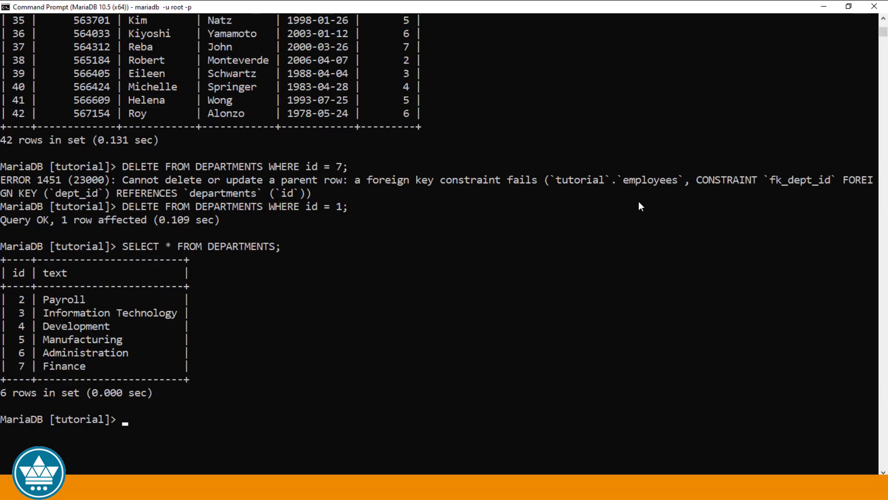
Write DELETE FROM EMPLOYEES WHERE id = 1 to remove employee id 1.
type("DELETE F")
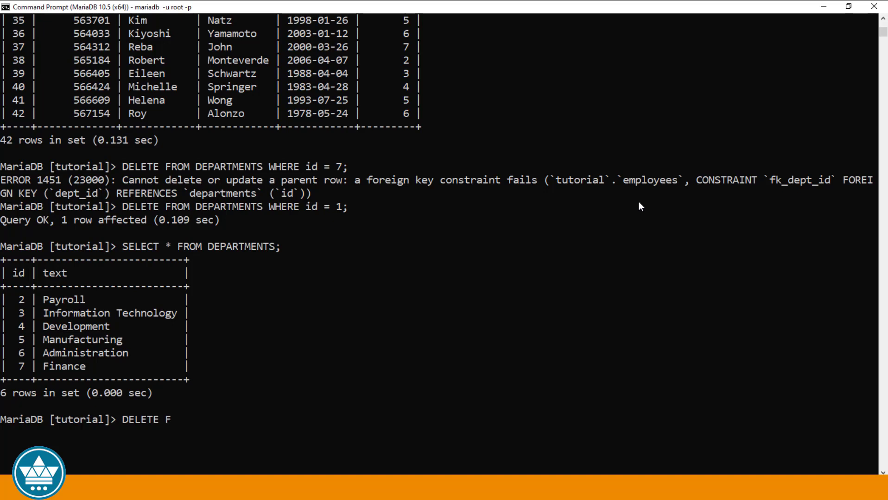
type("ROM EMPL")
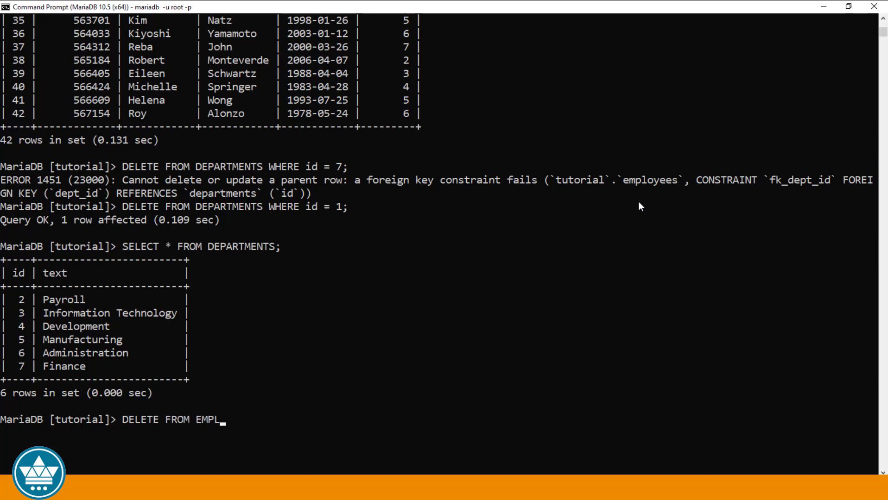
type("OYEES W")
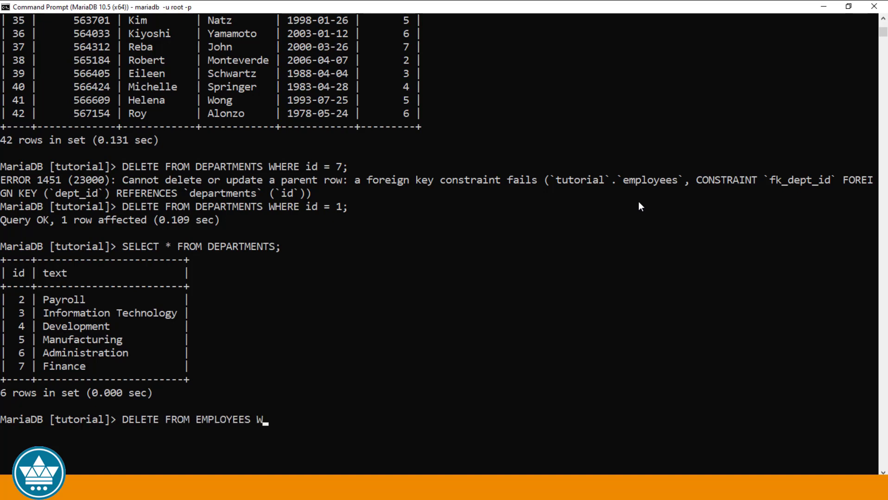
type("HERE")
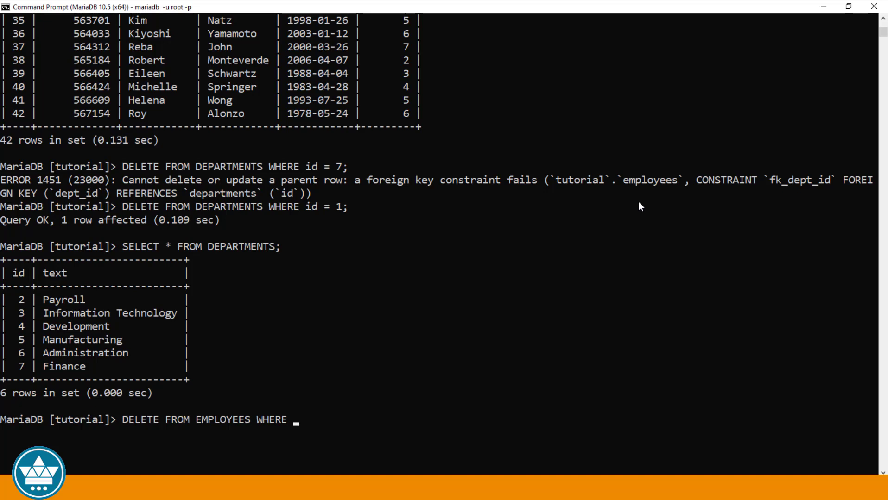
type("id = 1;")
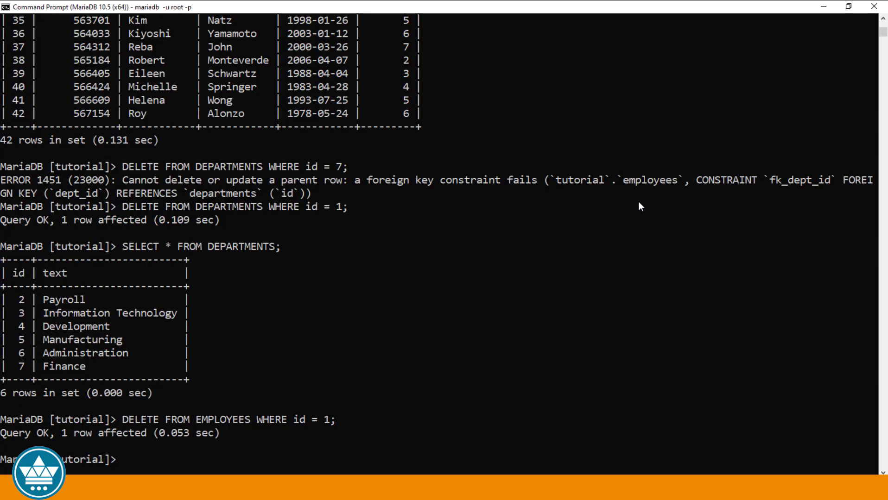
type("SELECT")
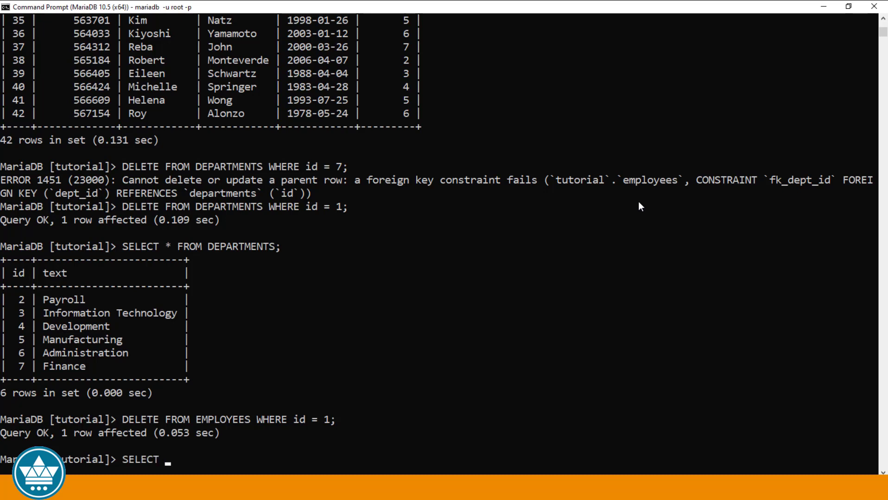
type("* FROM EMP")
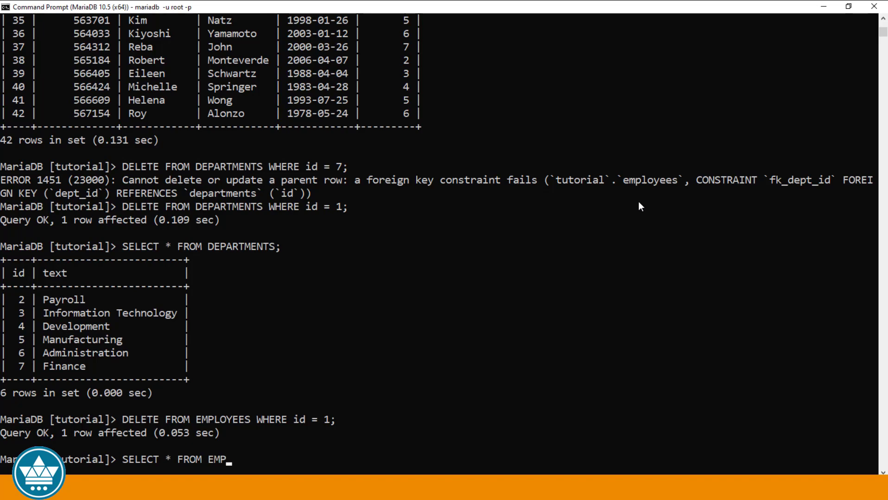
type("LOYEES;")
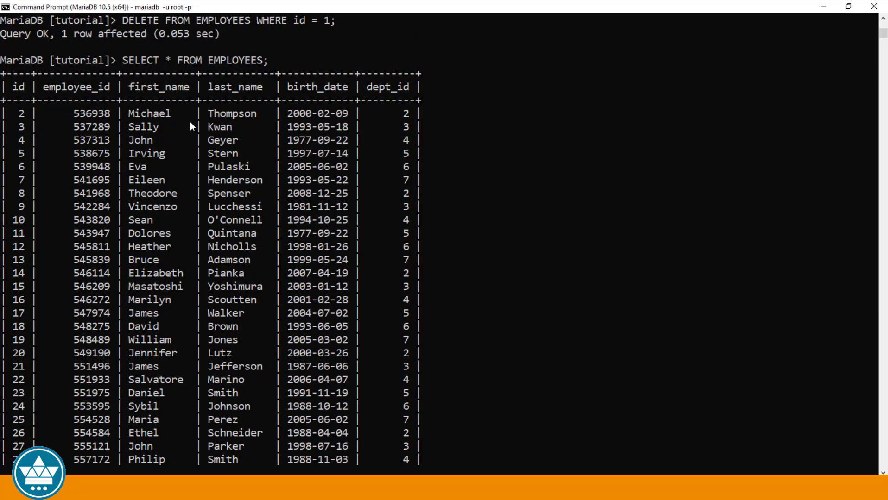
mouse_move(464, 127)
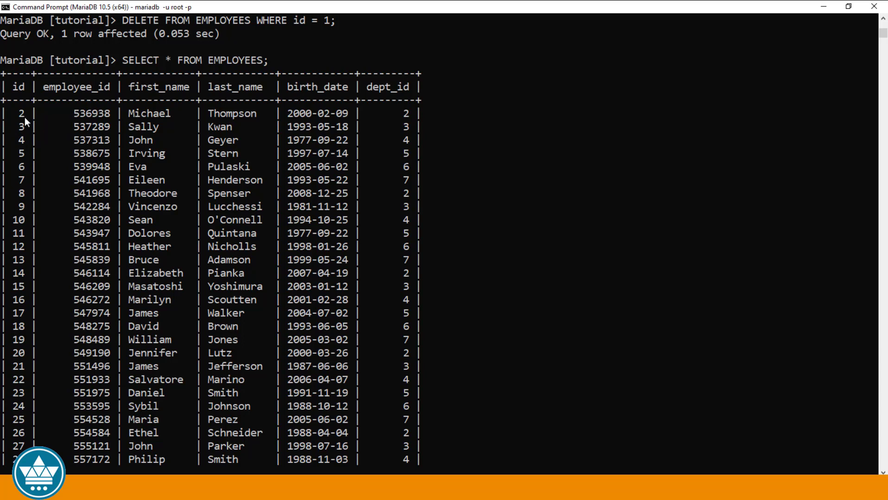
mouse_move(28, 125)
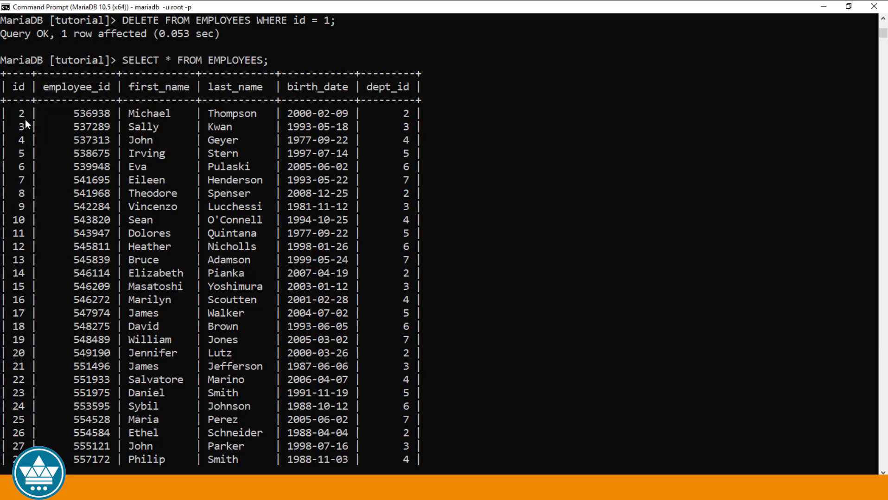
mouse_move(15, 128)
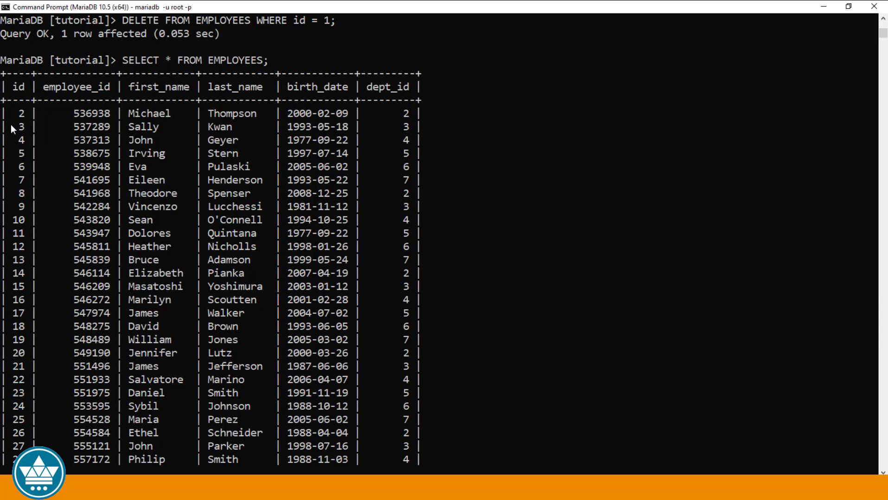
mouse_move(355, 124)
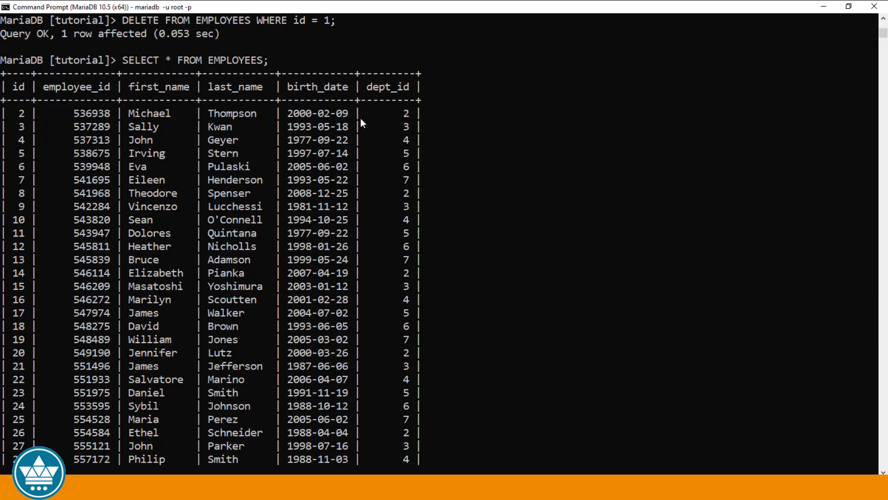
mouse_move(389, 268)
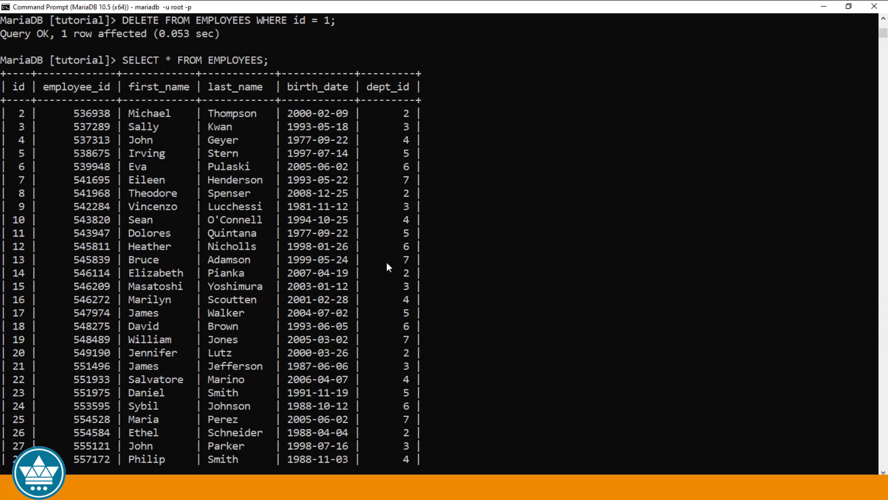